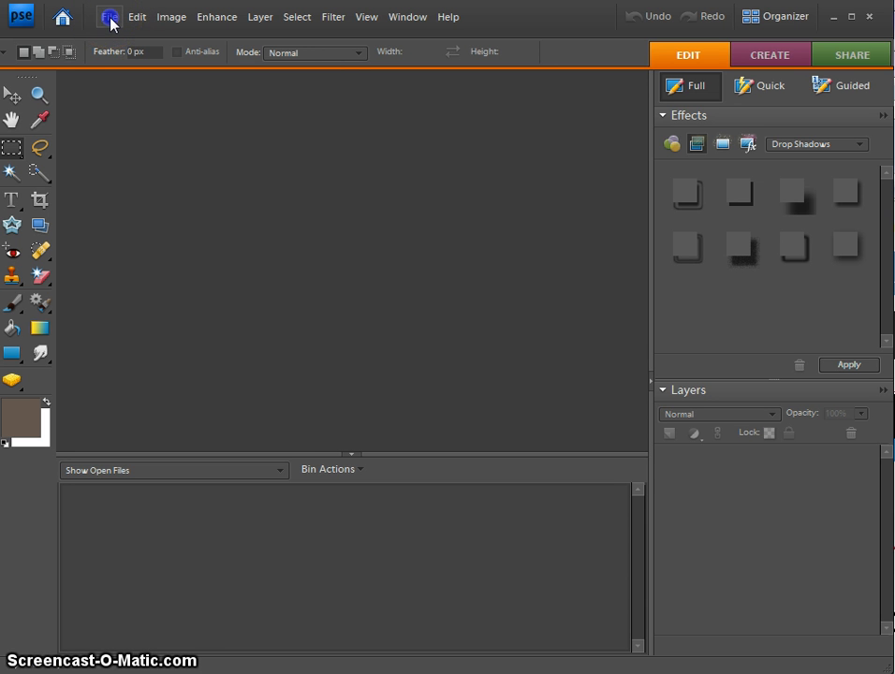
# Open the File menu in the empty Photoshop Elements workspace
pyautogui.click(109, 17)
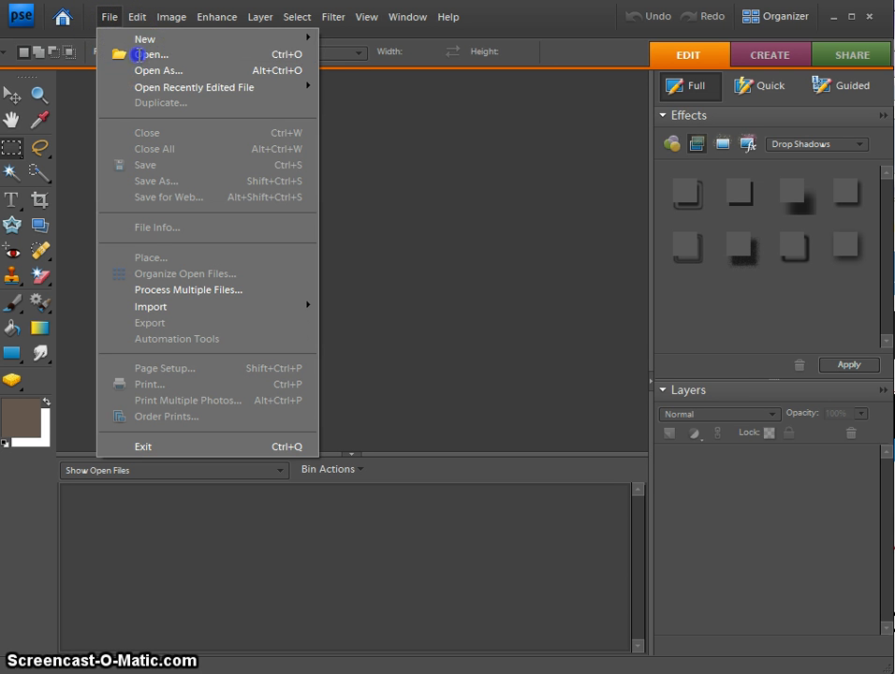
# Open the yellow-flower and other flower JPG photos from the Desktop
pyautogui.click(151, 55)
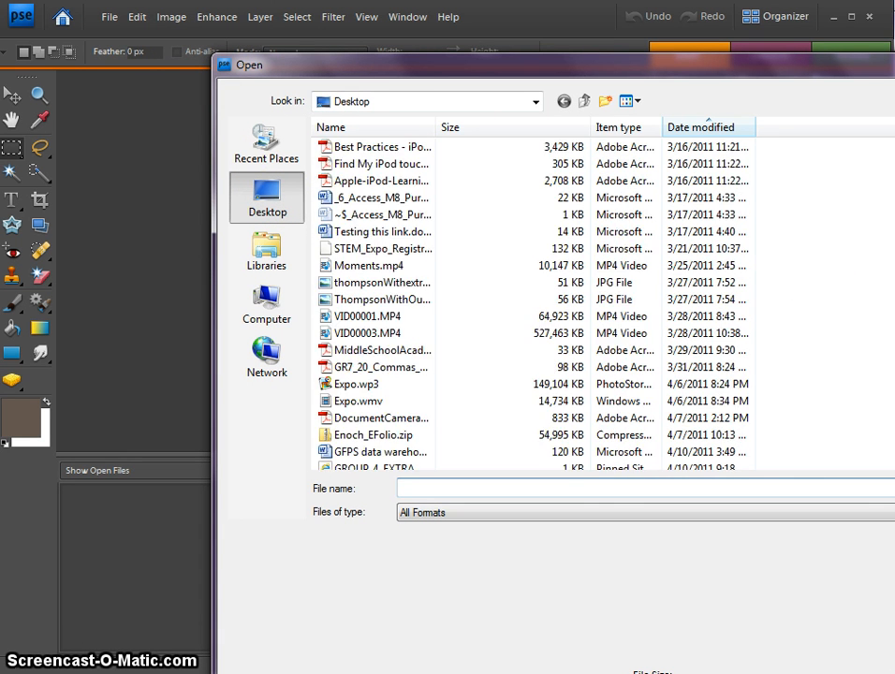
pyautogui.scroll(-3)
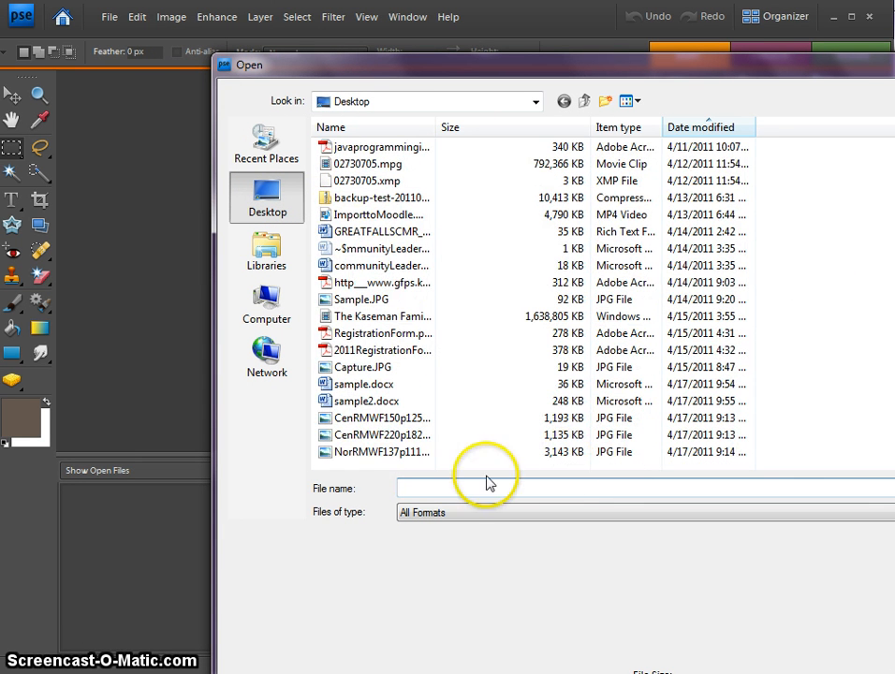
pyautogui.click(381, 451)
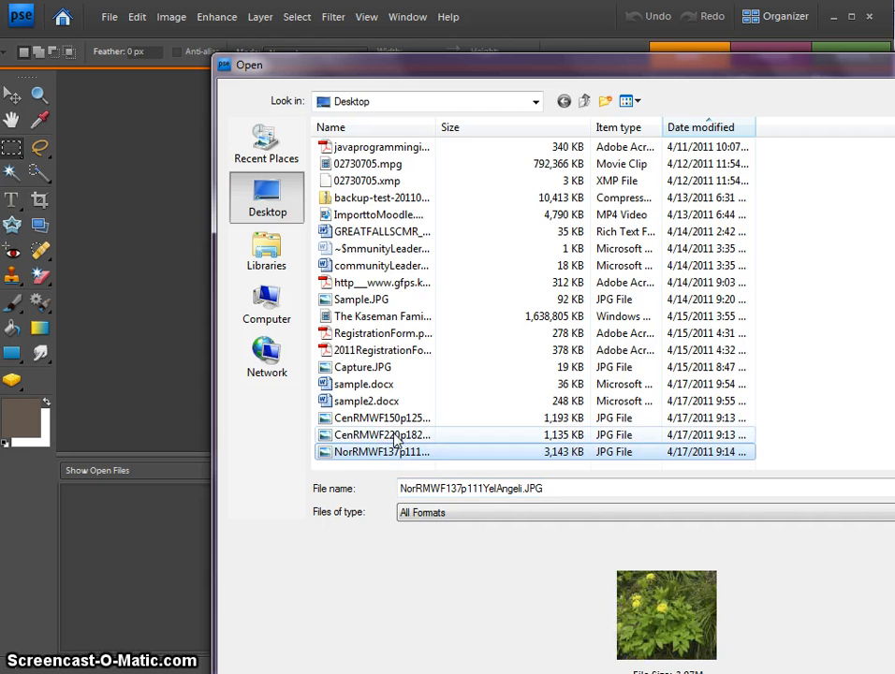
pyautogui.click(381, 435)
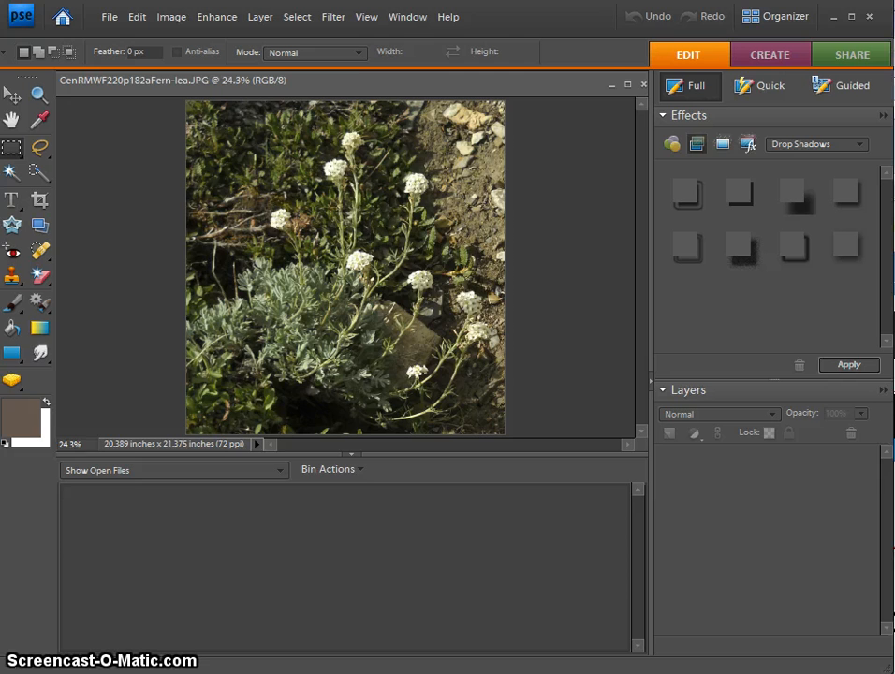
# Bring the yellow-flower photo forward and open its Image Size settings
pyautogui.click(266, 515)
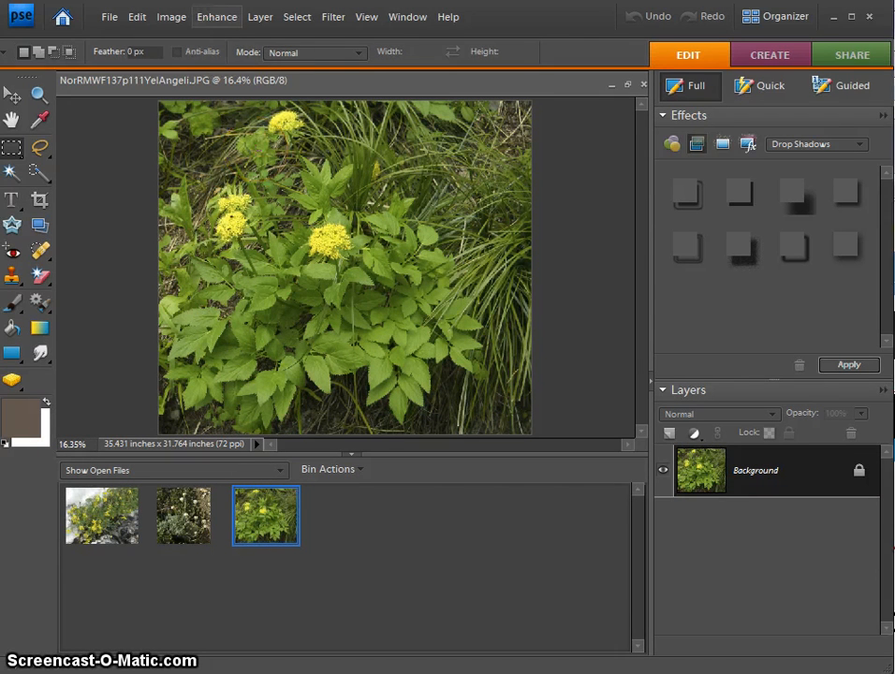
pyautogui.click(171, 17)
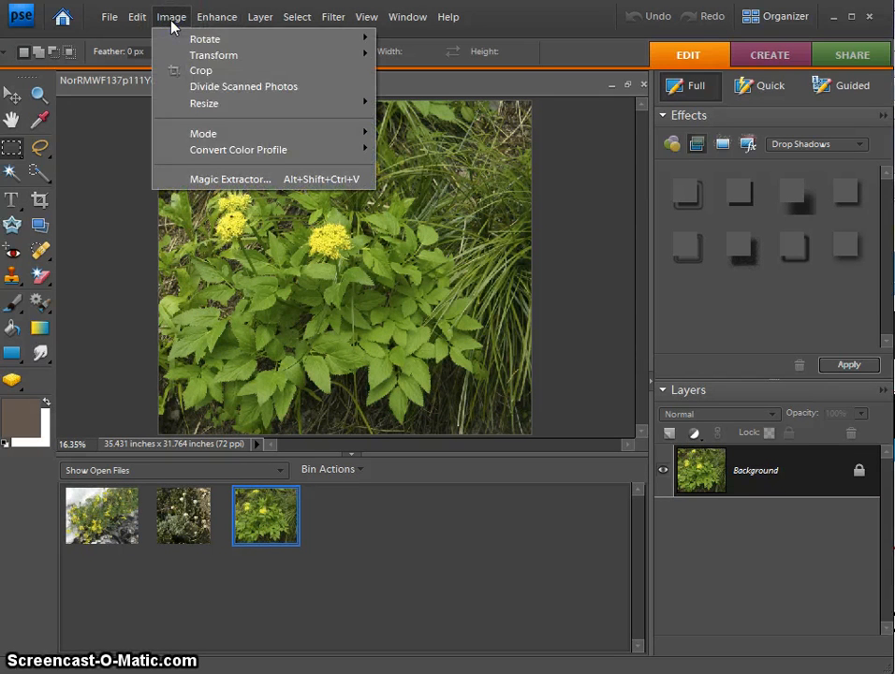
pyautogui.moveTo(192, 70)
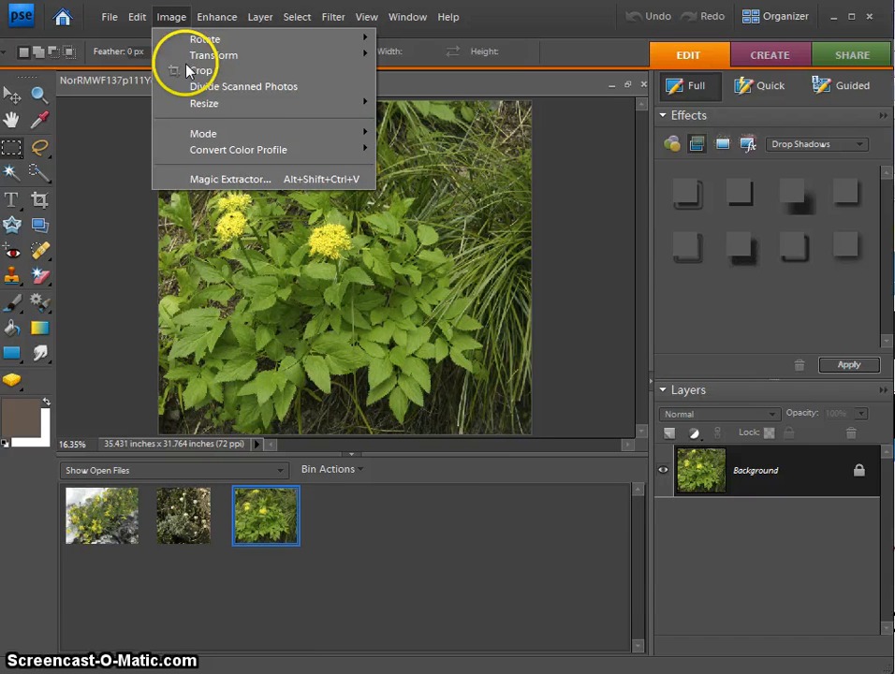
pyautogui.moveTo(203, 103)
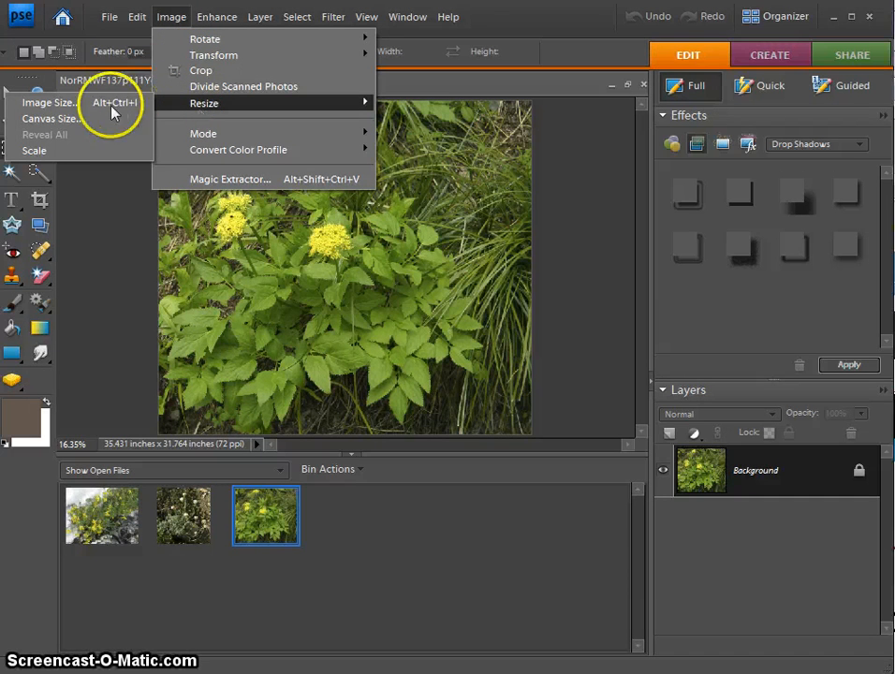
pyautogui.click(49, 102)
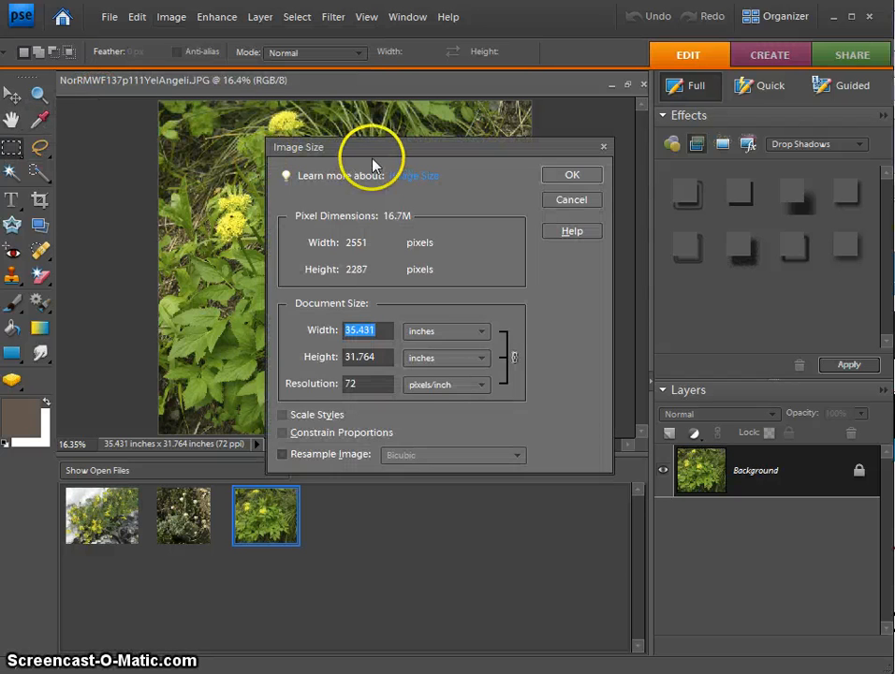
# Keep proportions constrained, turn off resampling, and enter 300 ppi resolution
pyautogui.moveTo(373, 146); pyautogui.dragTo(283, 103)
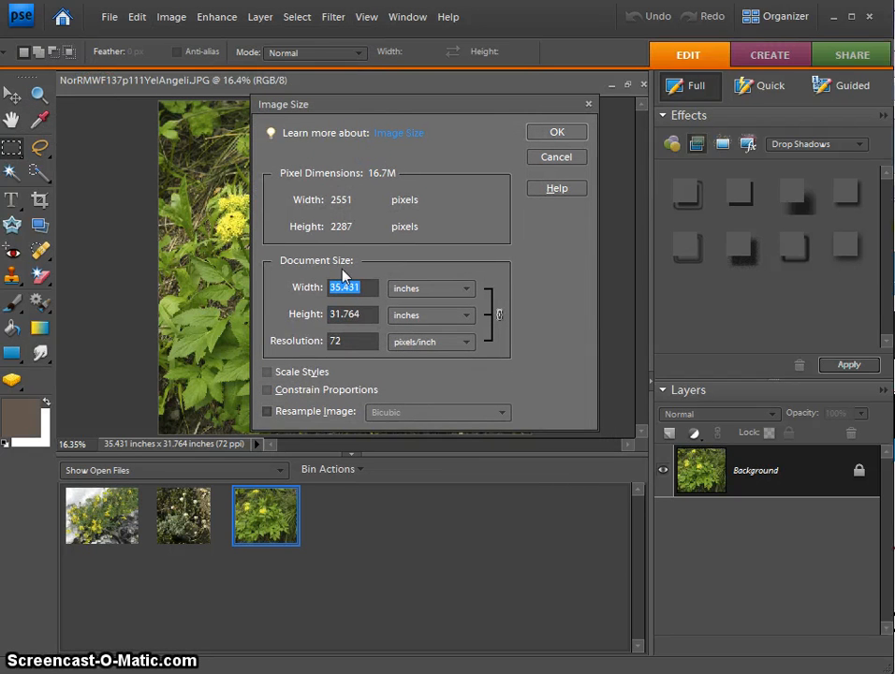
pyautogui.moveTo(344, 340)
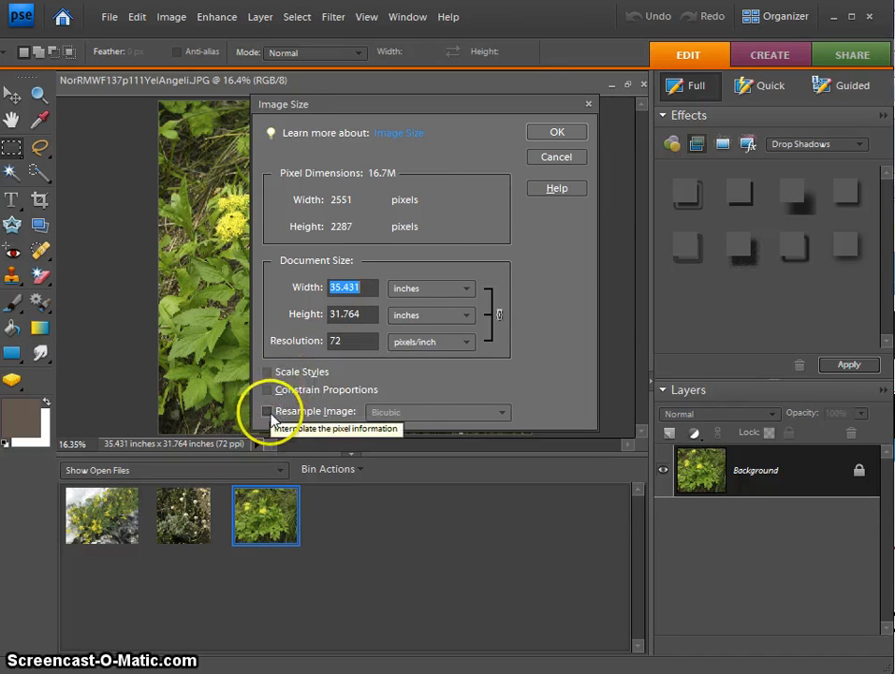
pyautogui.click(267, 411)
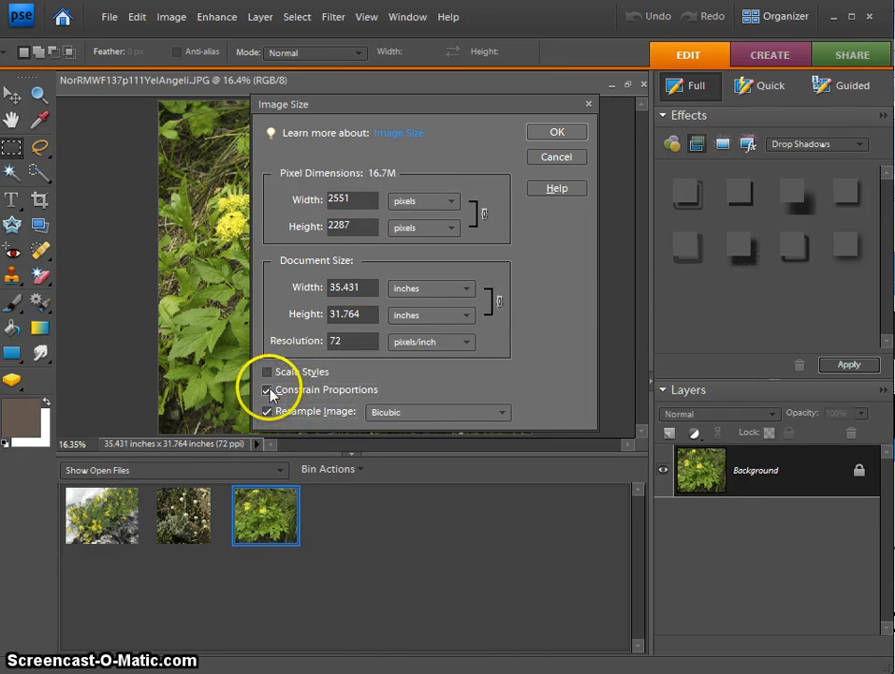
pyautogui.click(268, 411)
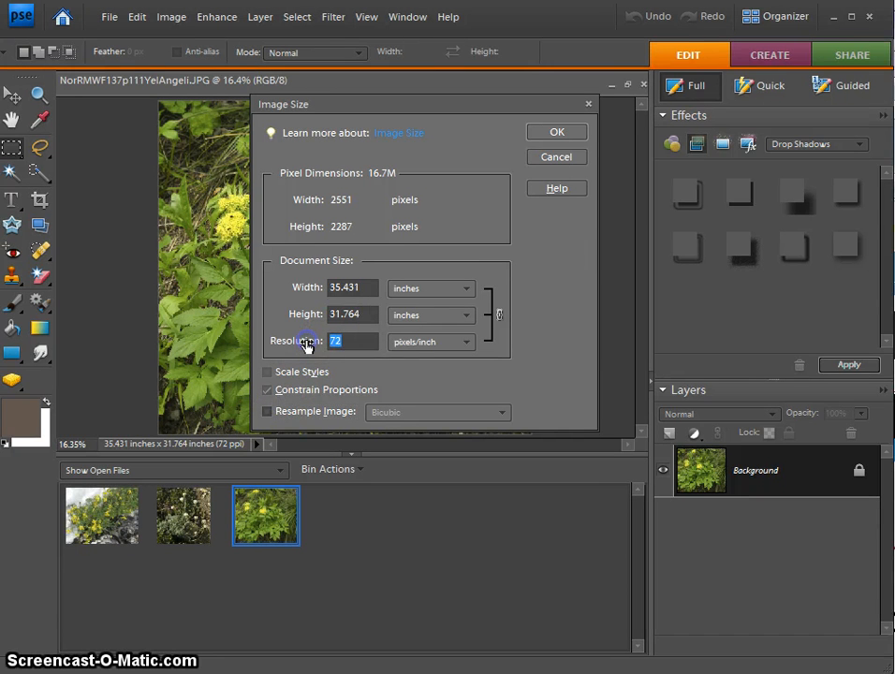
pyautogui.write('300')
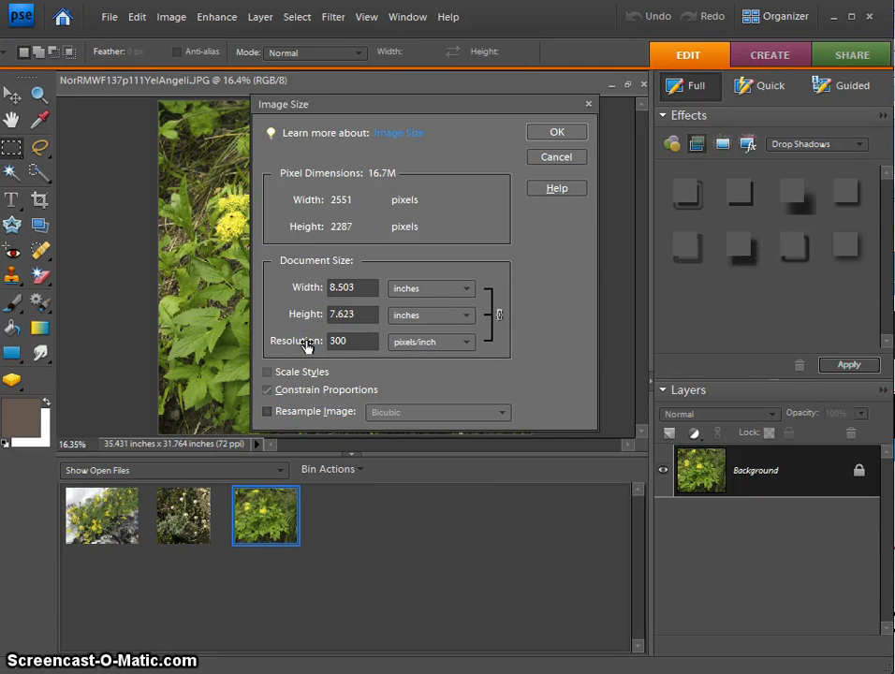
# Confirm the 300 ppi settings, giving 8.503 × 7.623 inches, and apply them
pyautogui.click(354, 340)
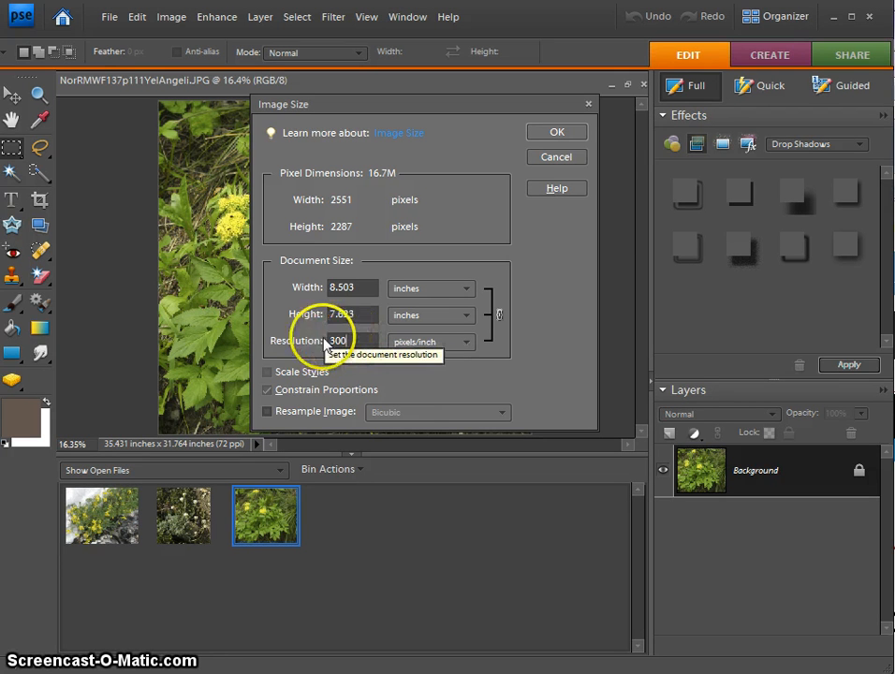
pyautogui.moveTo(328, 287)
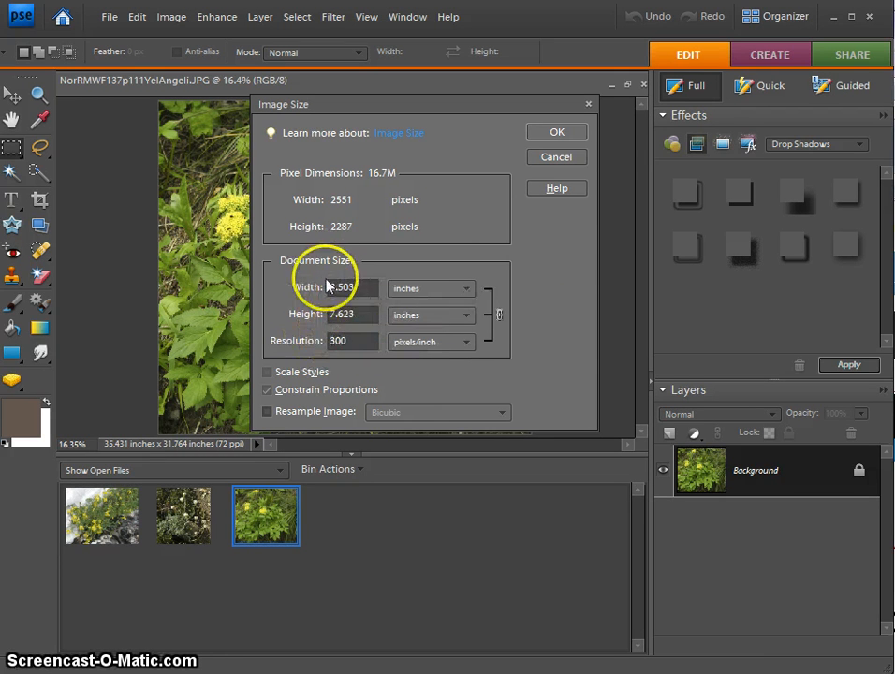
pyautogui.click(352, 287)
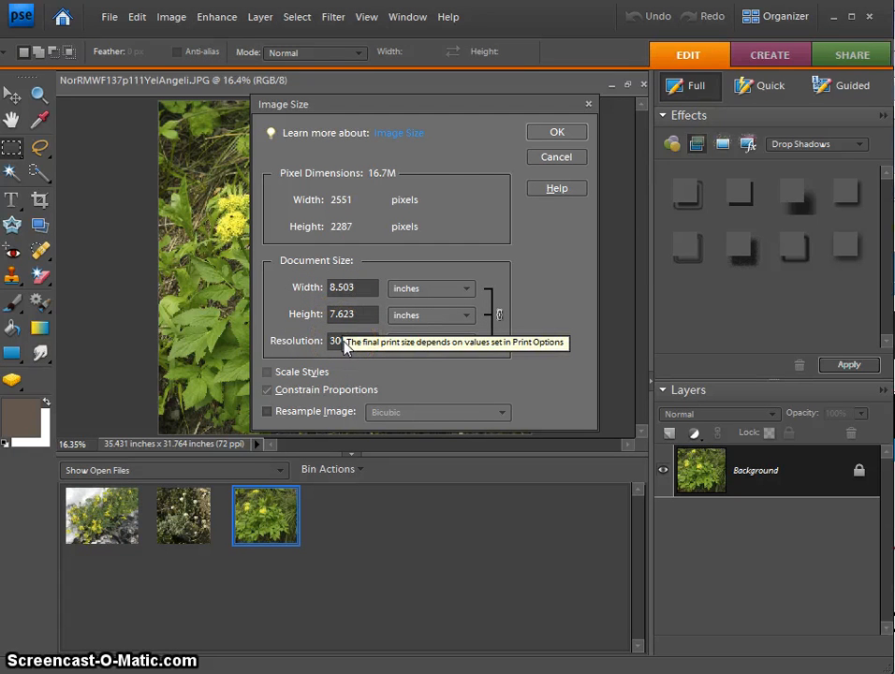
pyautogui.click(557, 156)
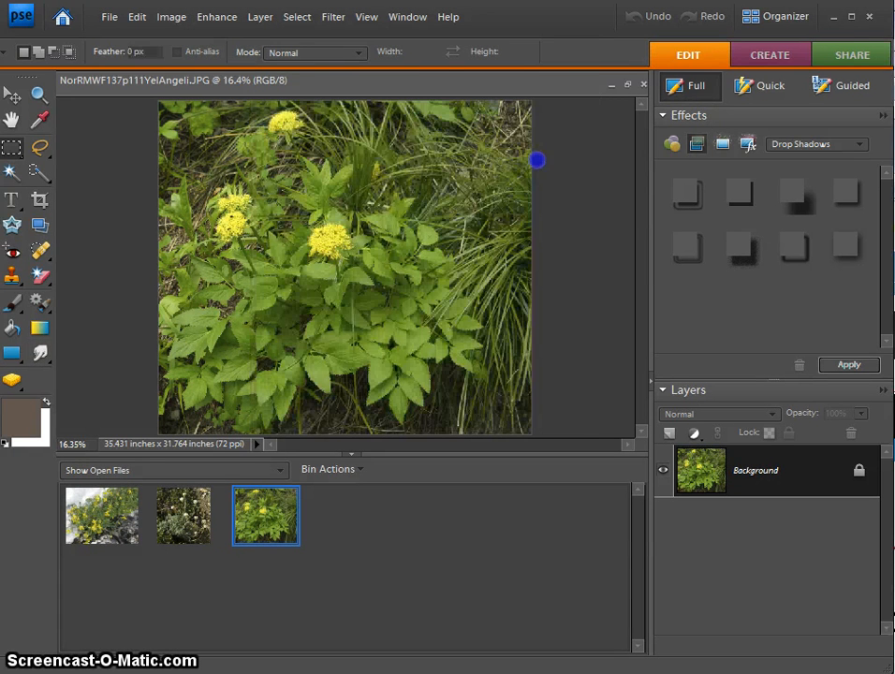
# Switch to the white-flower photo and enter 300 ppi in Image Size
pyautogui.click(183, 516)
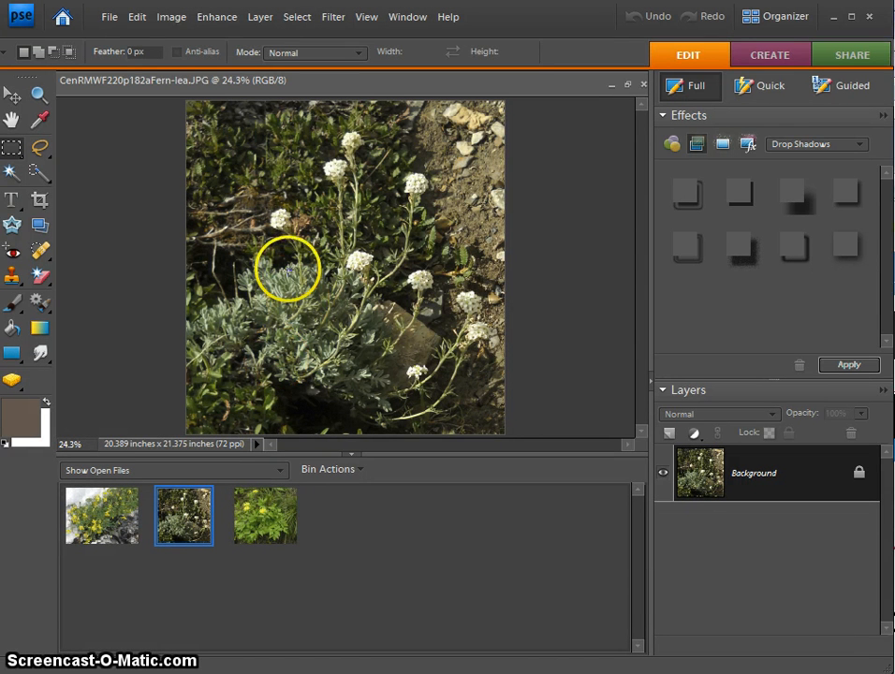
pyautogui.click(171, 17)
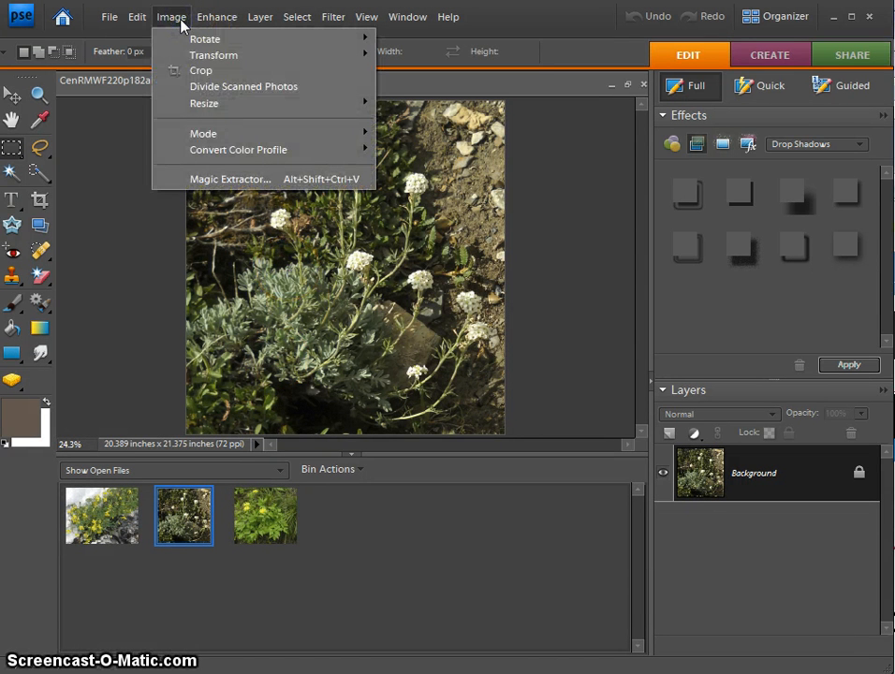
pyautogui.moveTo(205, 103)
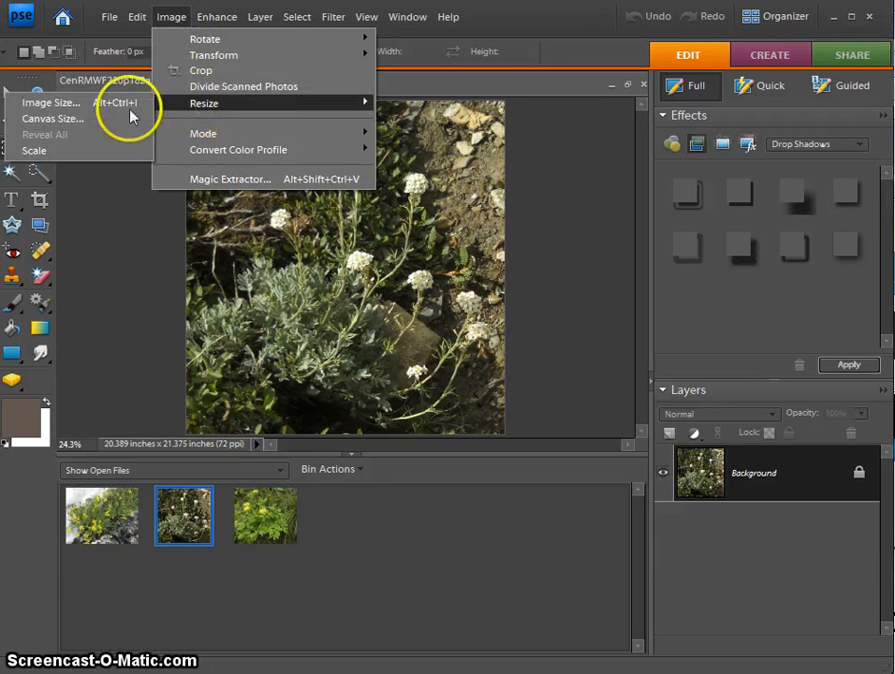
pyautogui.click(49, 102)
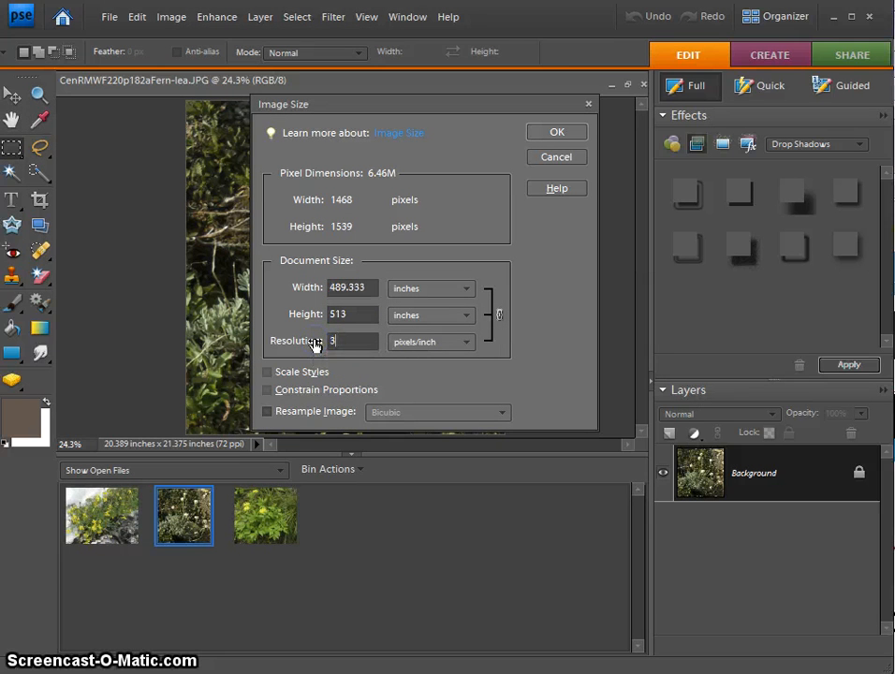
pyautogui.write('300')
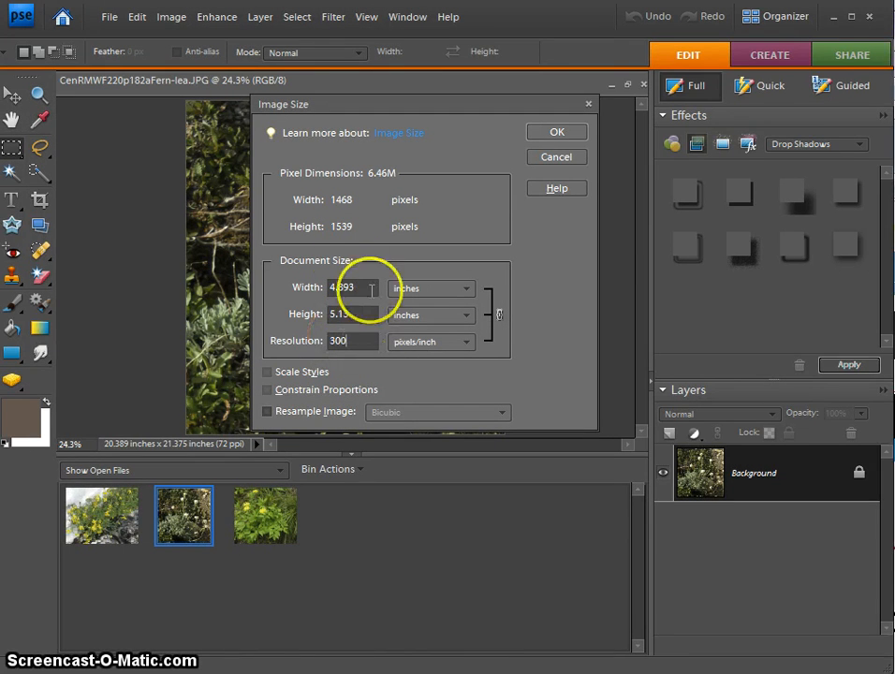